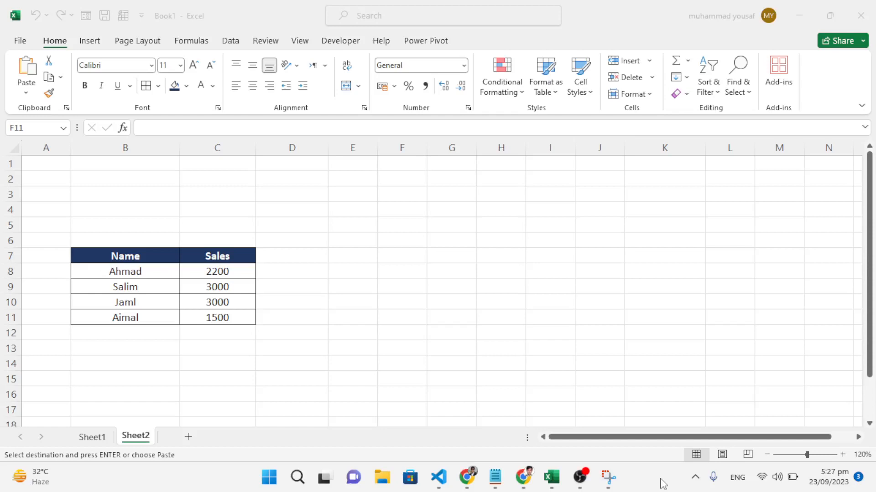
{"action": "mouse_move", "coordinate": [613, 454]}
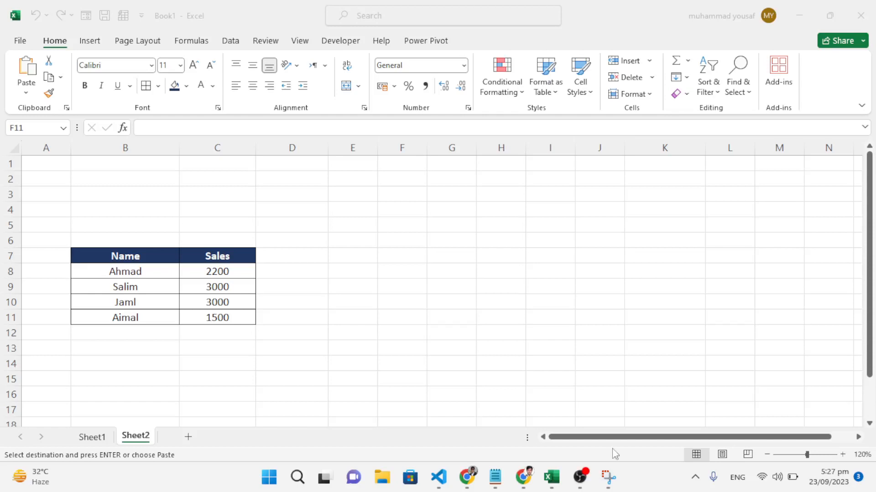
{"action": "mouse_move", "coordinate": [275, 326]}
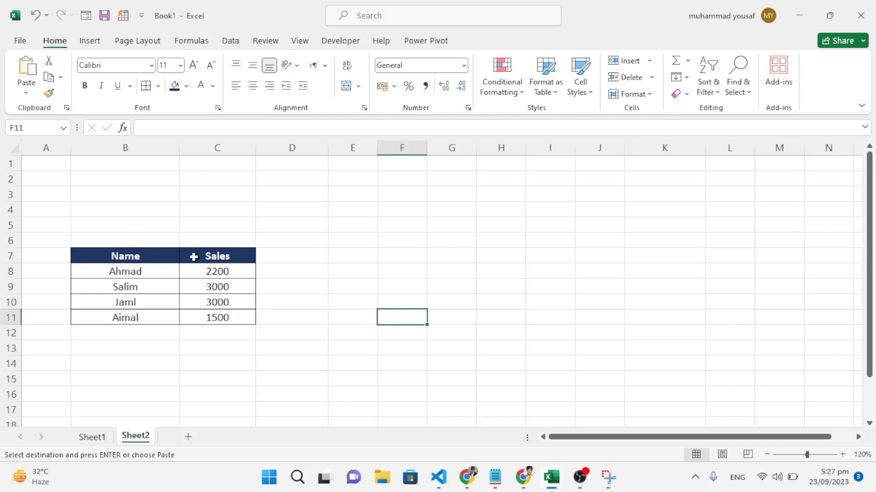
Step: Copy the Name/Sales table B7:C11 and select E7 as the paste destination
{"action": "left_click", "coordinate": [218, 255]}
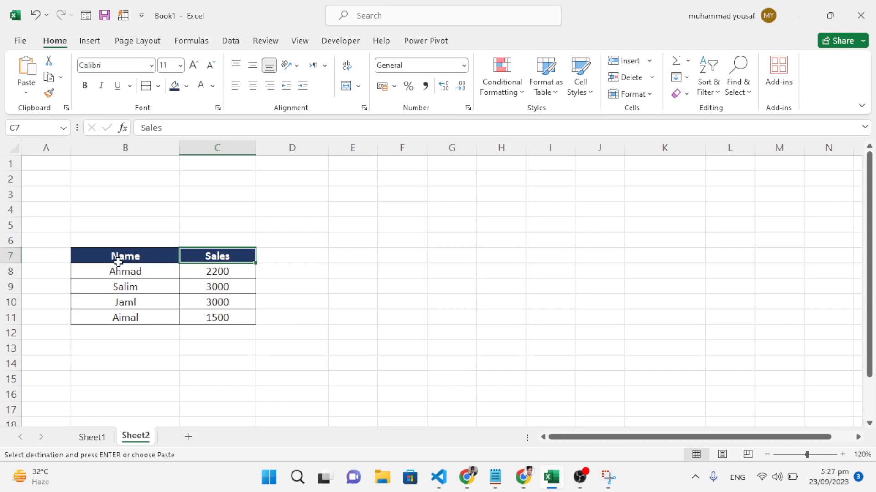
{"action": "left_click_drag", "start_coordinate": [125, 255], "coordinate": [217, 302]}
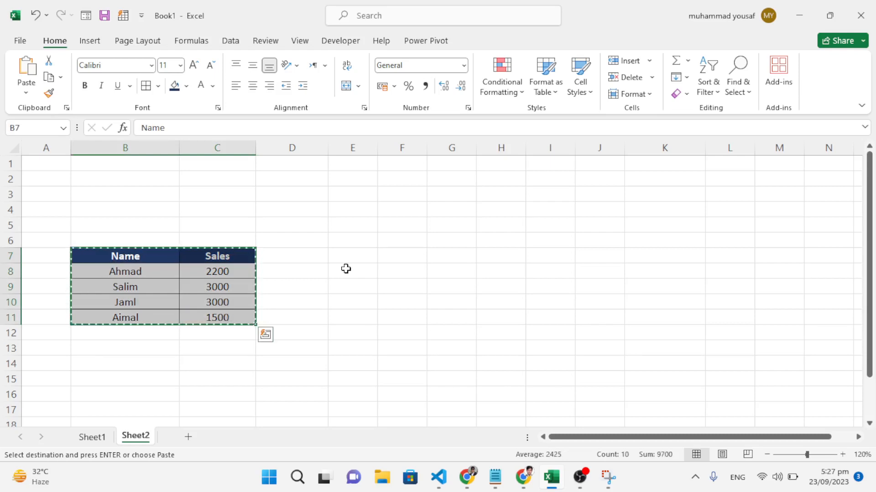
{"action": "left_click", "coordinate": [352, 258]}
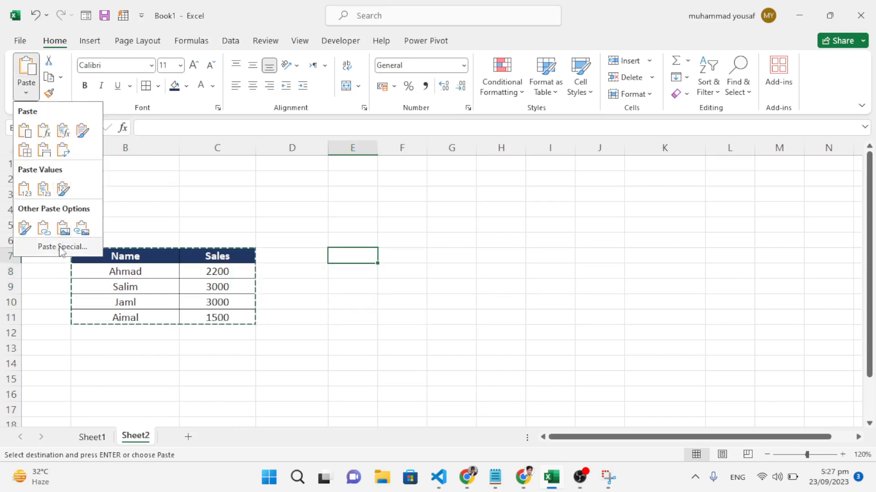
Step: Paste Special with Transpose, laying names across one row and sales beneath in E7:I8
{"action": "left_click", "coordinate": [63, 247]}
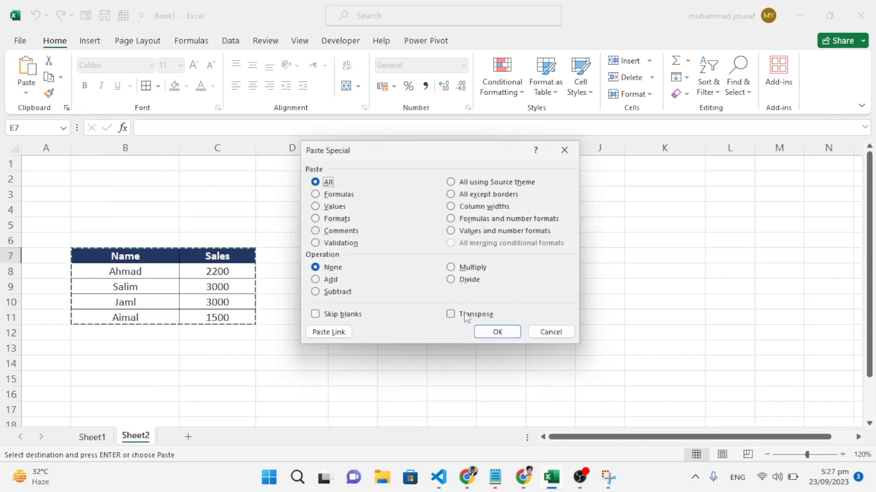
{"action": "left_click", "coordinate": [451, 315]}
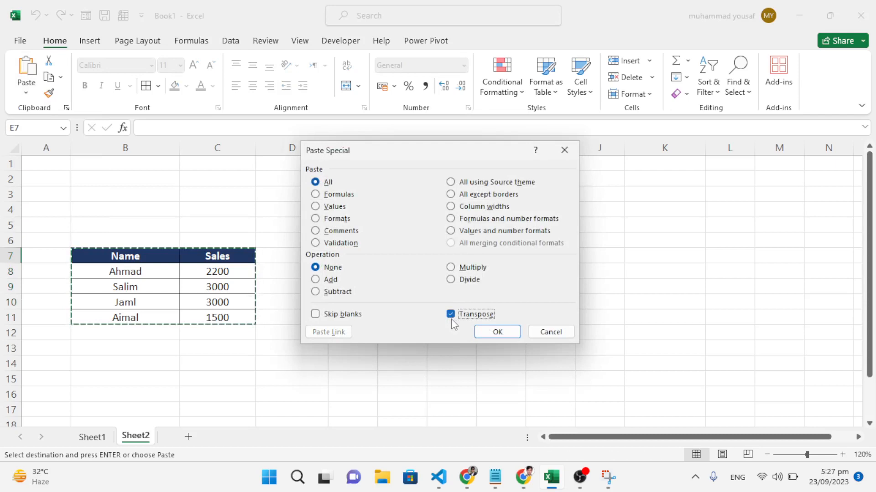
{"action": "left_click", "coordinate": [496, 332]}
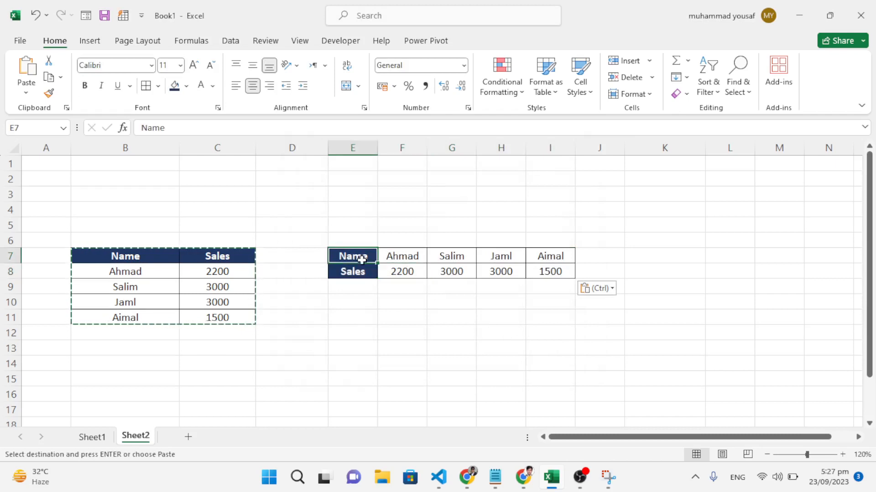
Step: Copy the horizontal table E7:I8 for pasting at K6
{"action": "left_click_drag", "start_coordinate": [352, 255], "coordinate": [550, 272]}
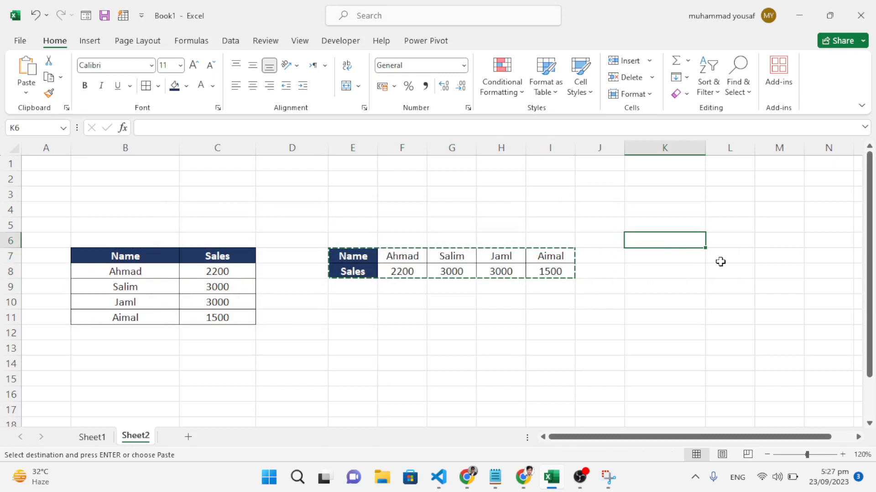
Step: Paste Special with Transpose, restoring a vertical Name/Sales table in K6:L10
{"action": "left_click", "coordinate": [25, 73]}
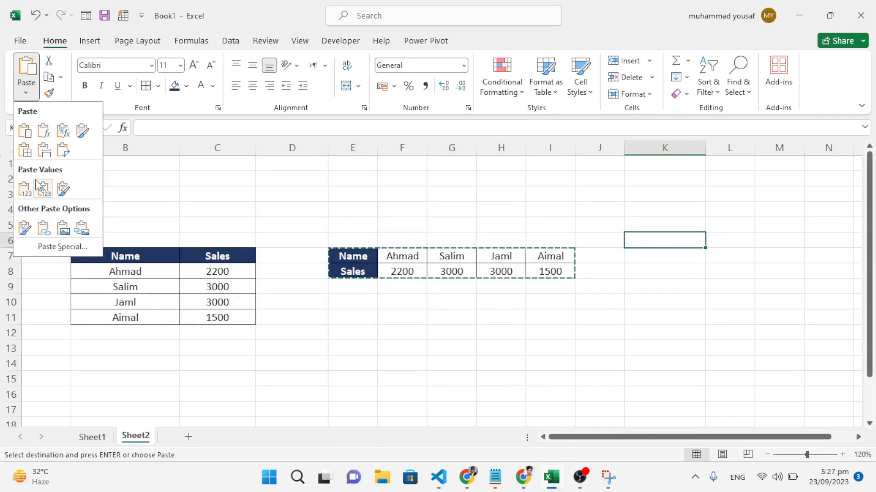
{"action": "left_click", "coordinate": [62, 246]}
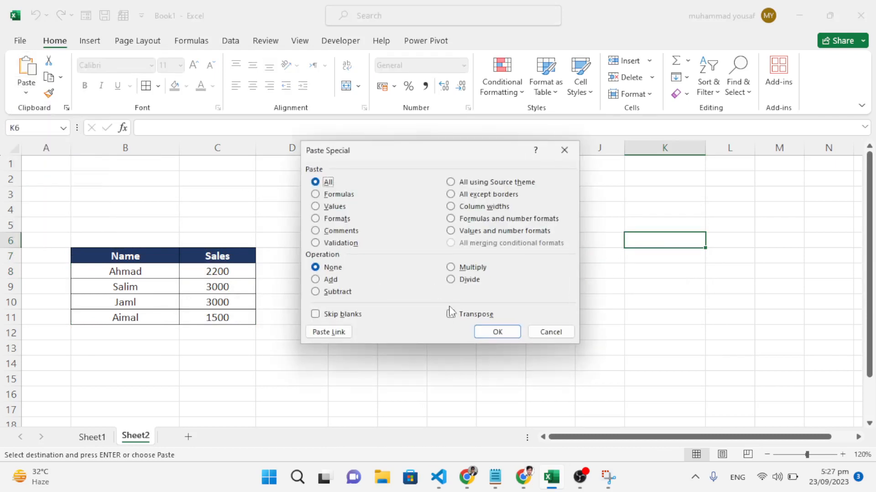
{"action": "left_click", "coordinate": [496, 332]}
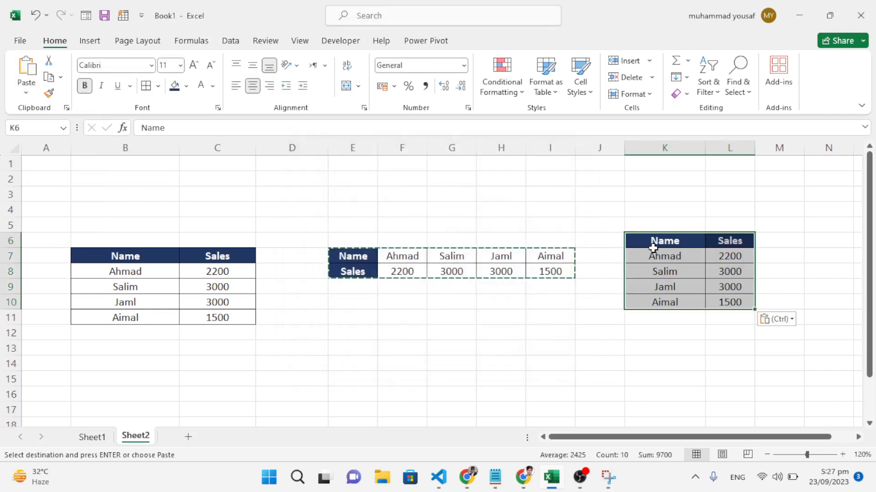